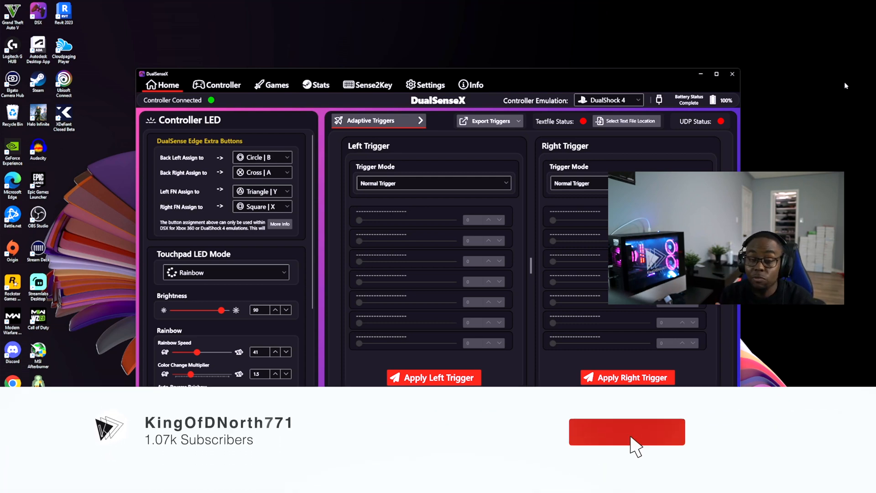
Show the Info page listing DualSenseX version 2.4.2, driver credits and Discord/GitHub links
left_click(627, 431)
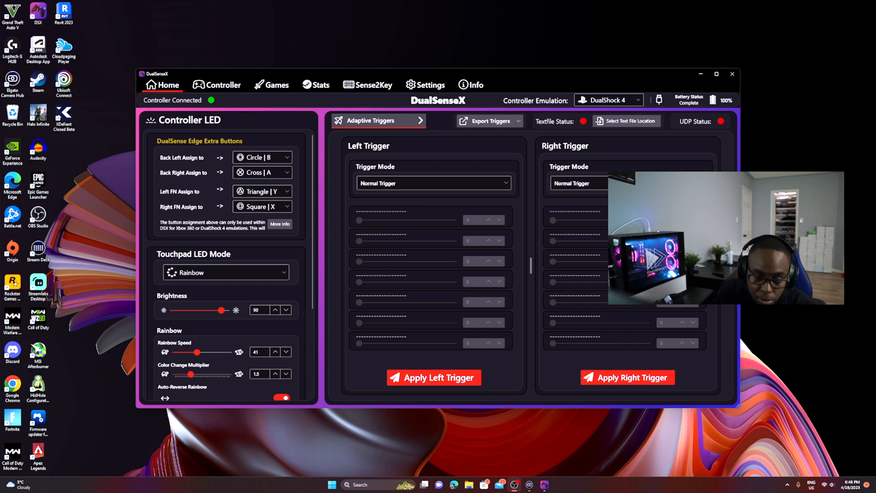
mouse_move(551, 188)
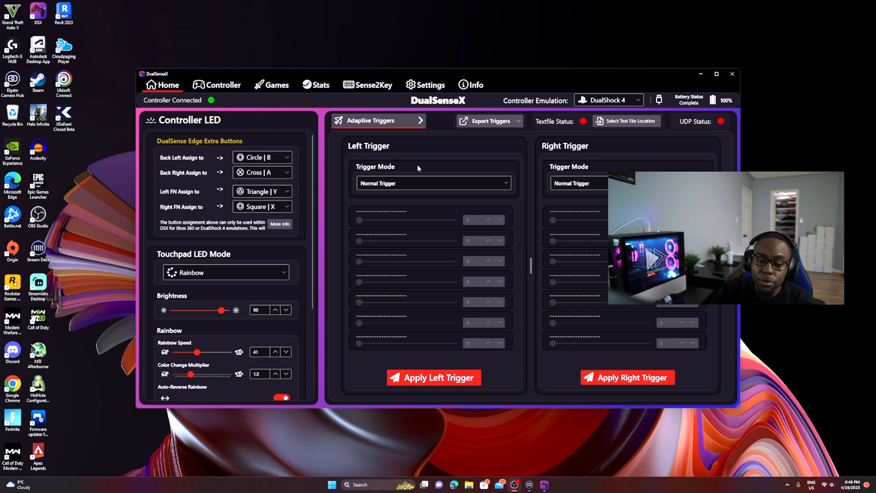
left_click(471, 84)
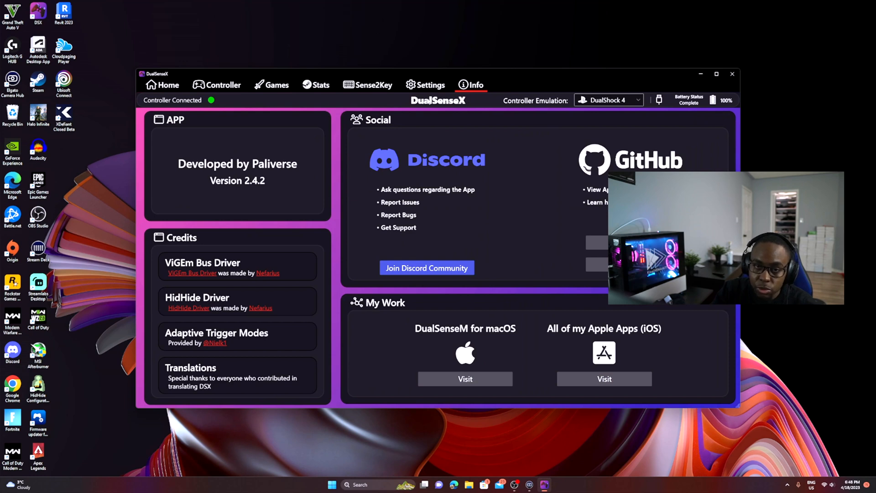
mouse_move(234, 193)
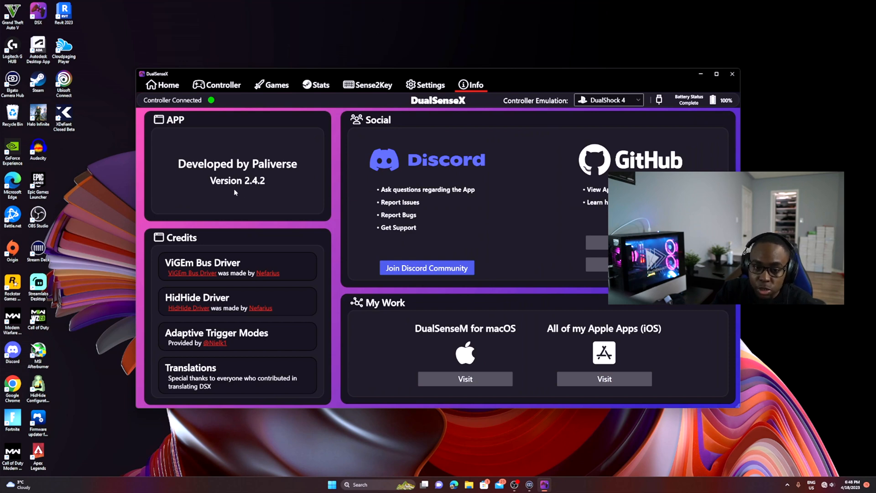
mouse_move(279, 184)
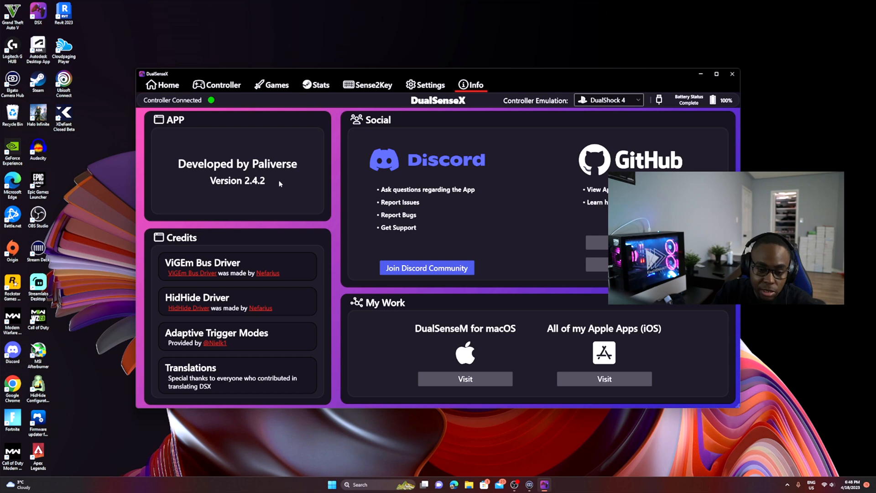
mouse_move(260, 287)
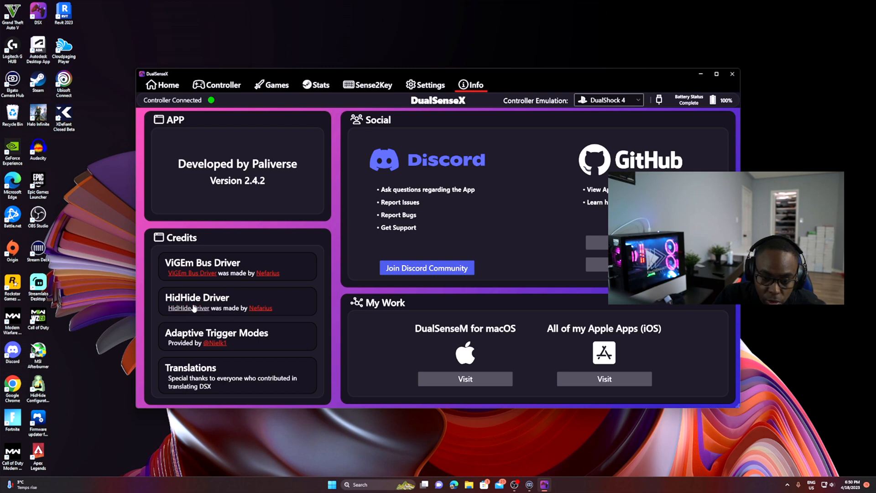
mouse_move(430, 85)
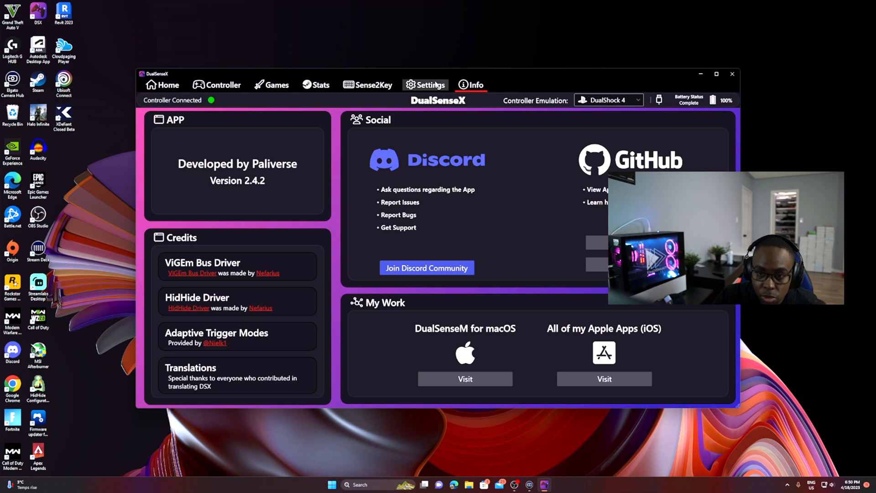
mouse_move(373, 85)
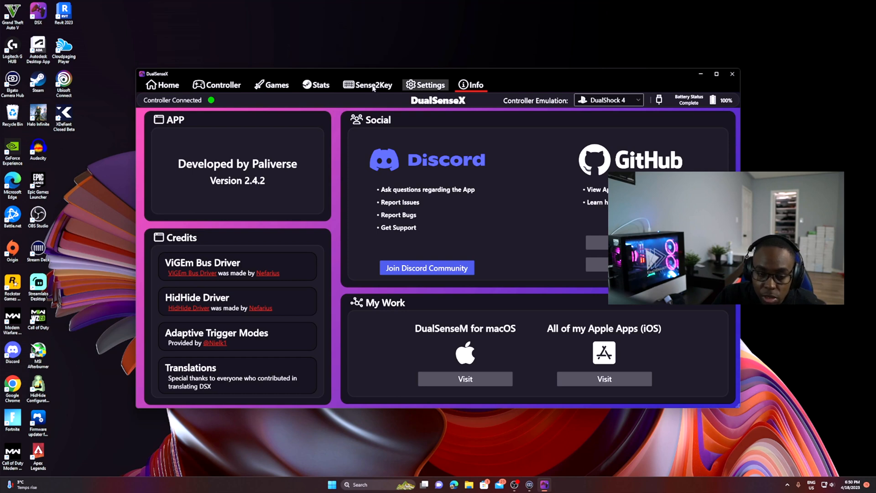
Browse the Sense2Key, Games and Controller pages of DualSenseX
left_click(367, 84)
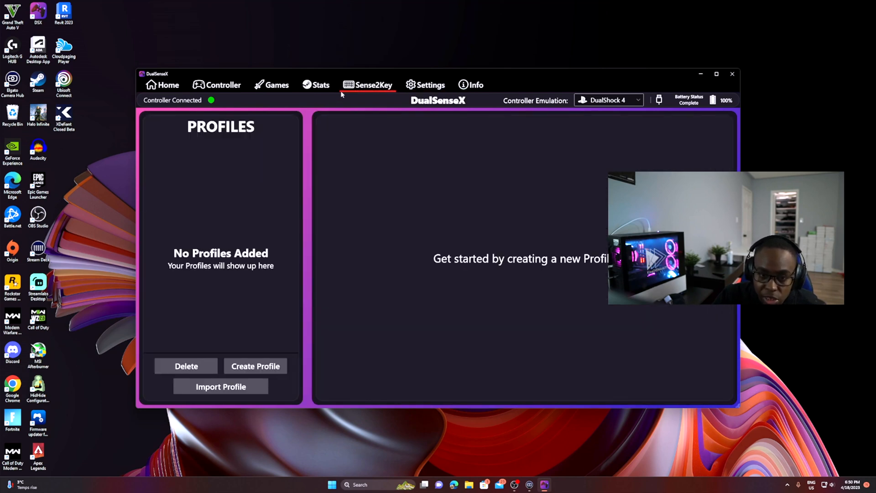
left_click(272, 84)
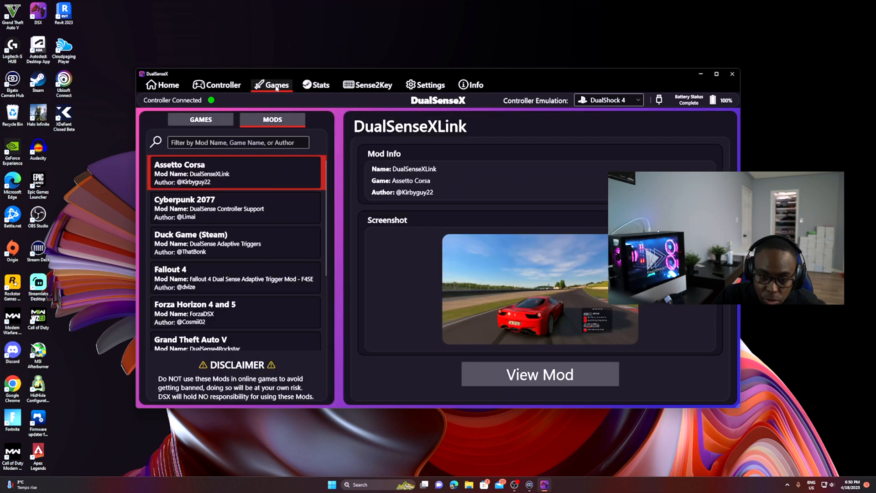
mouse_move(222, 85)
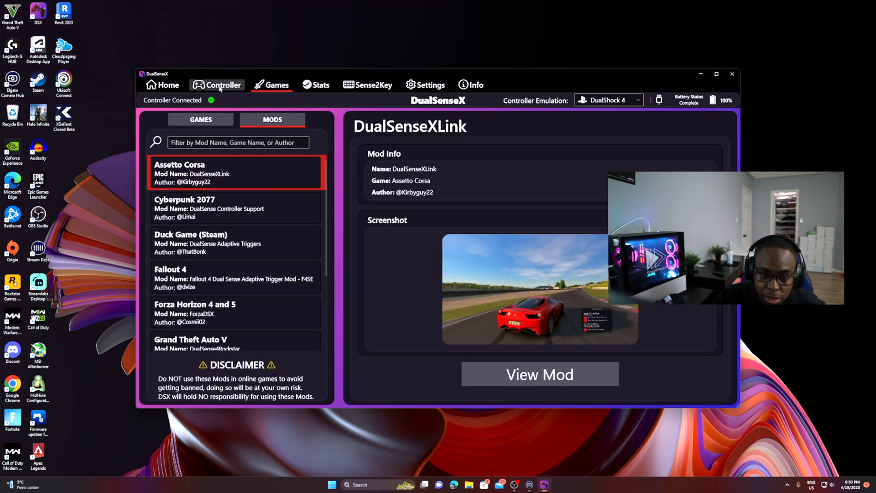
left_click(221, 85)
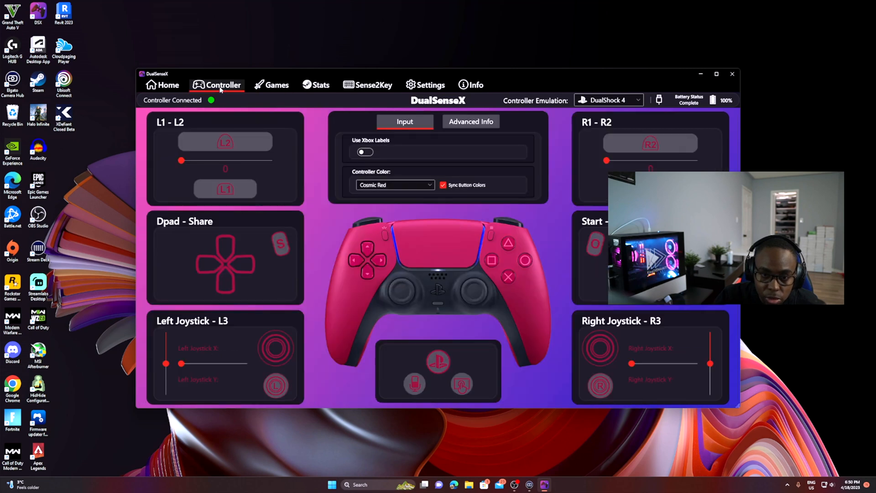
mouse_move(488, 259)
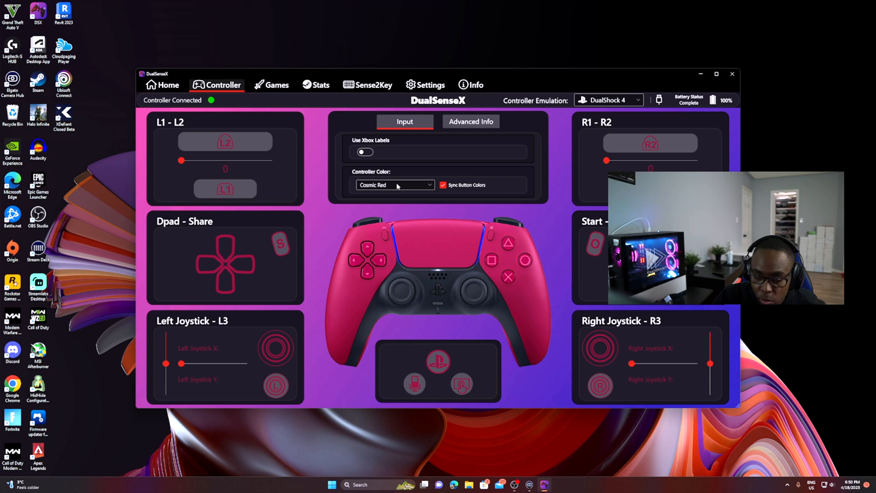
mouse_move(431, 187)
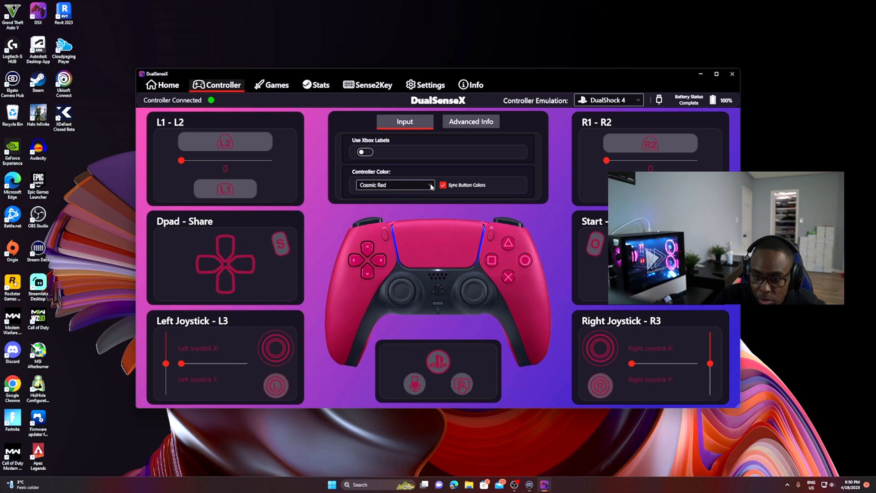
mouse_move(501, 189)
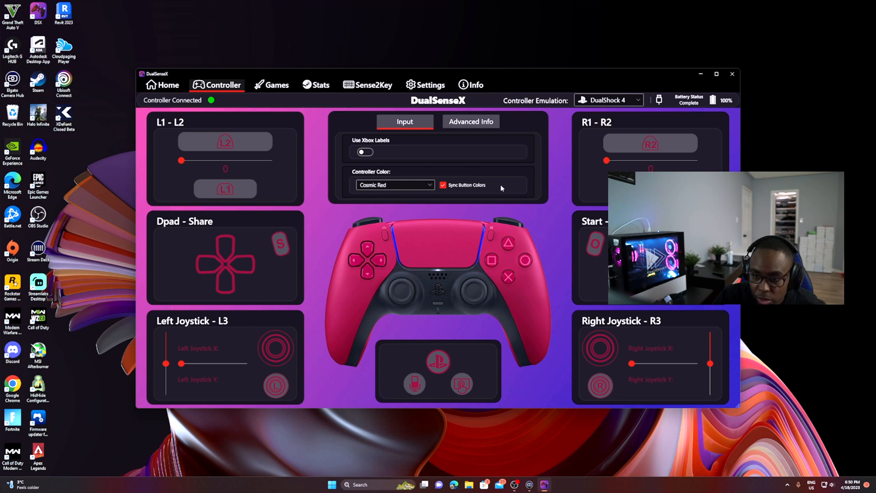
mouse_move(446, 204)
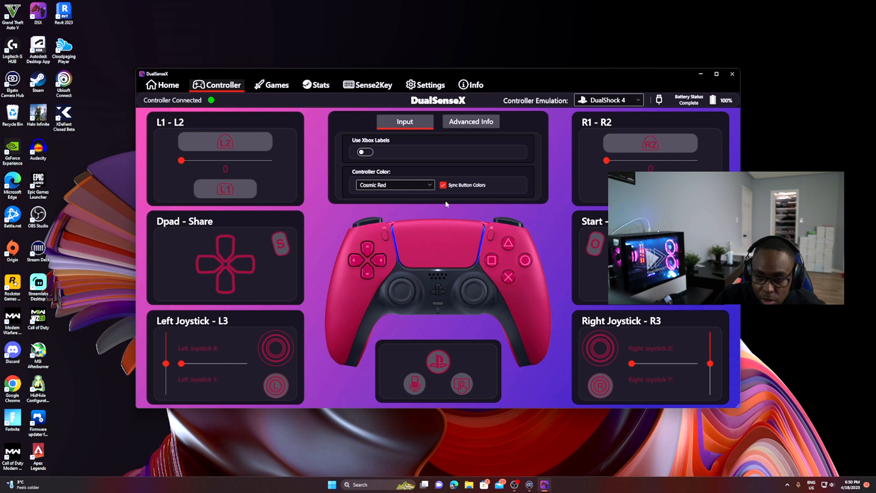
Set the Controller Color to Nova Pink and return to the Home page
left_click(395, 185)
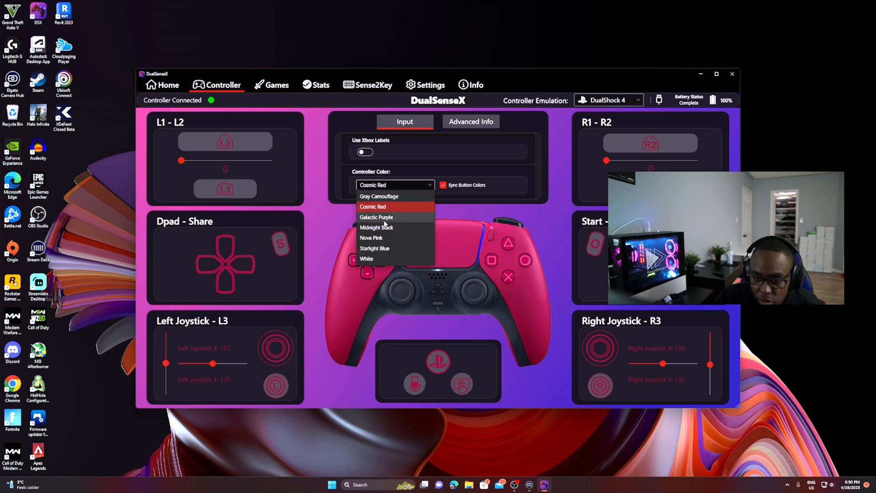
mouse_move(372, 238)
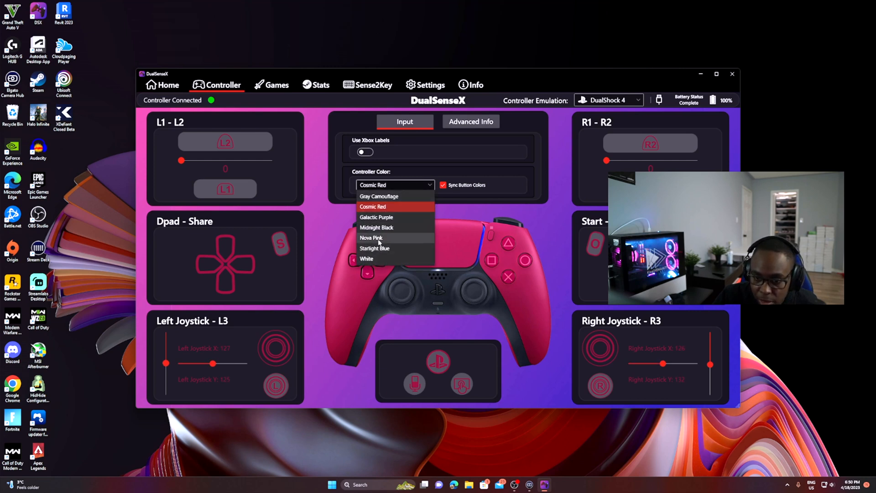
left_click(371, 237)
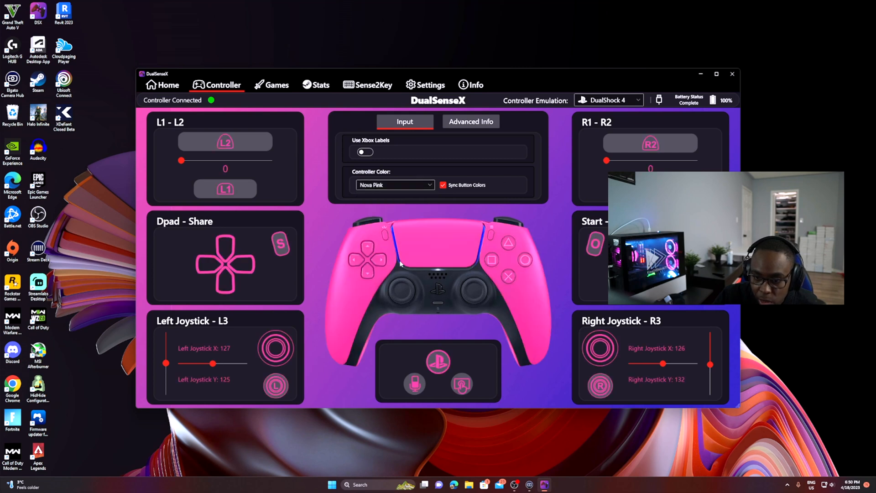
left_click(162, 84)
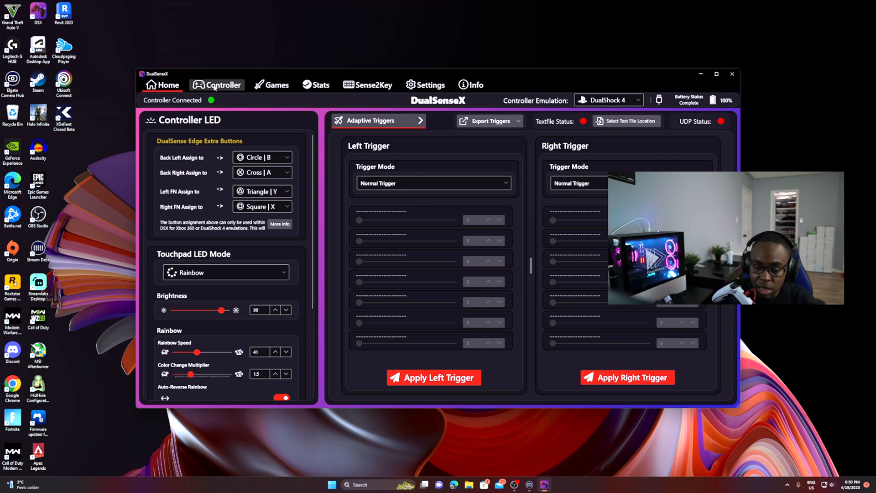
left_click(222, 85)
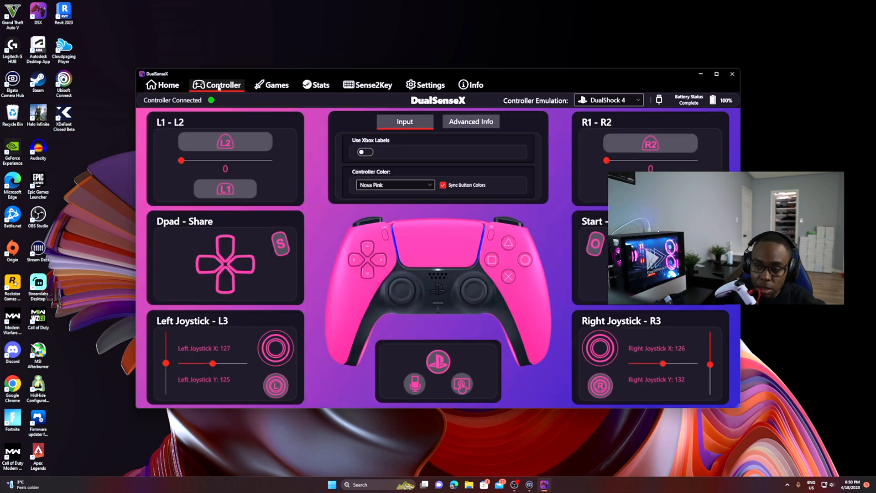
mouse_move(671, 330)
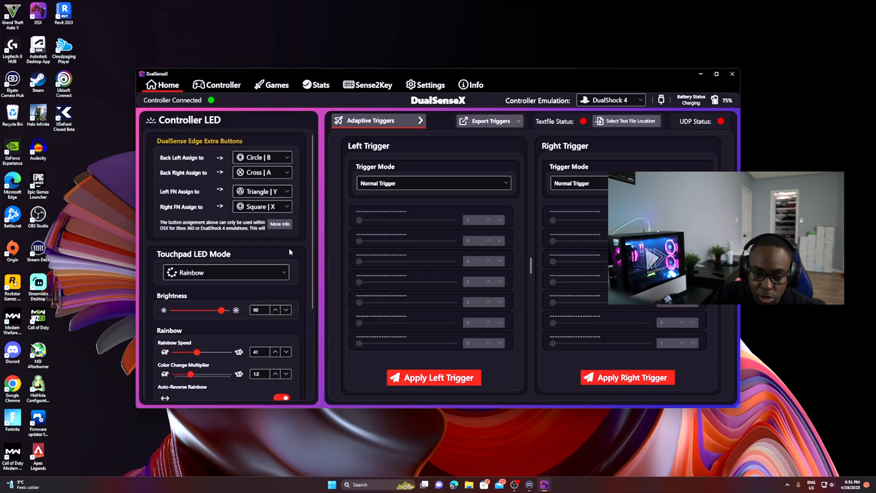
mouse_move(306, 263)
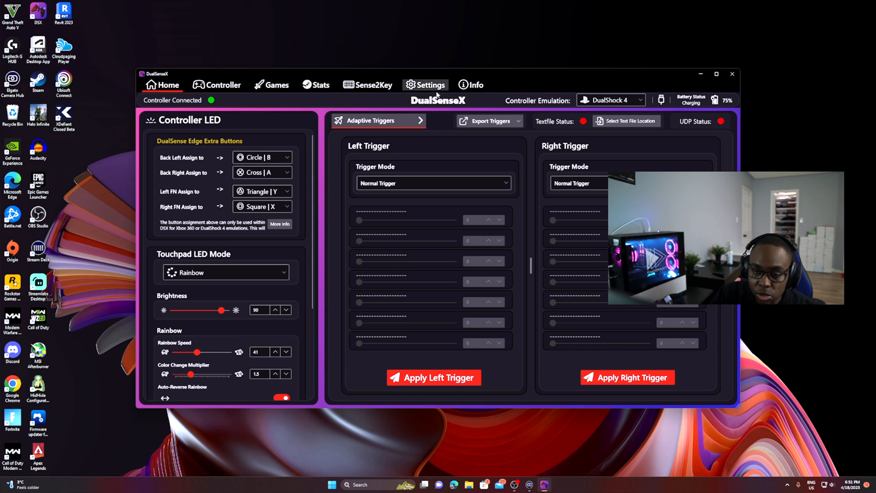
On the Settings page, switch Controller Emulation to Off from the emulation dropdown
left_click(430, 85)
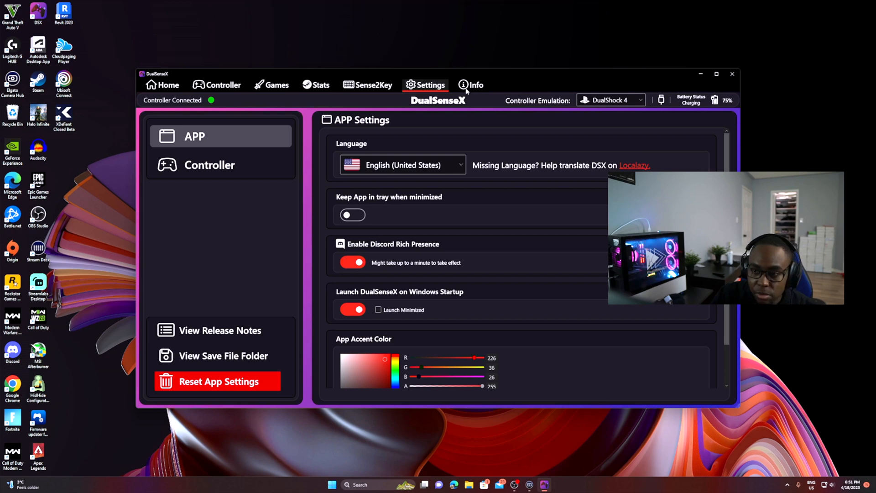
left_click(472, 84)
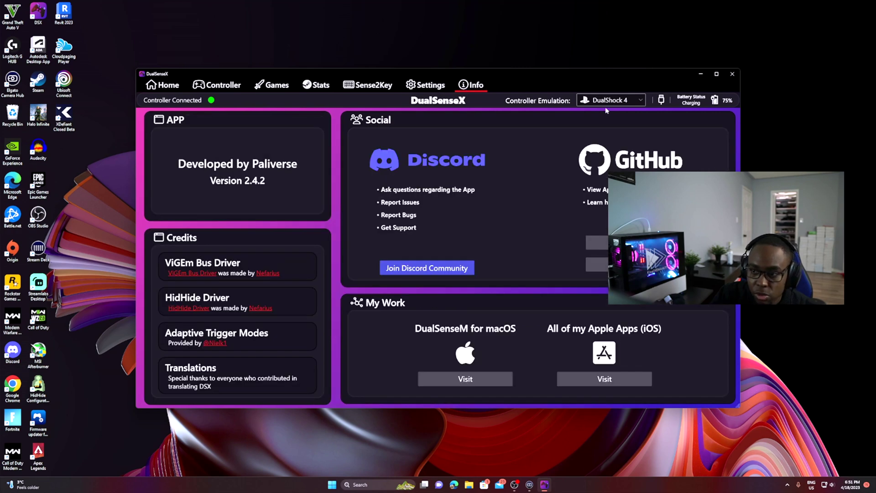
mouse_move(606, 110)
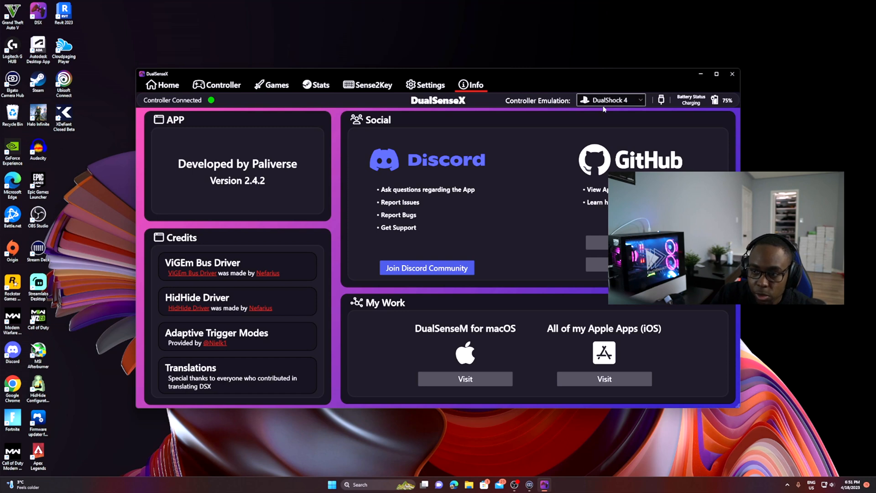
left_click(610, 100)
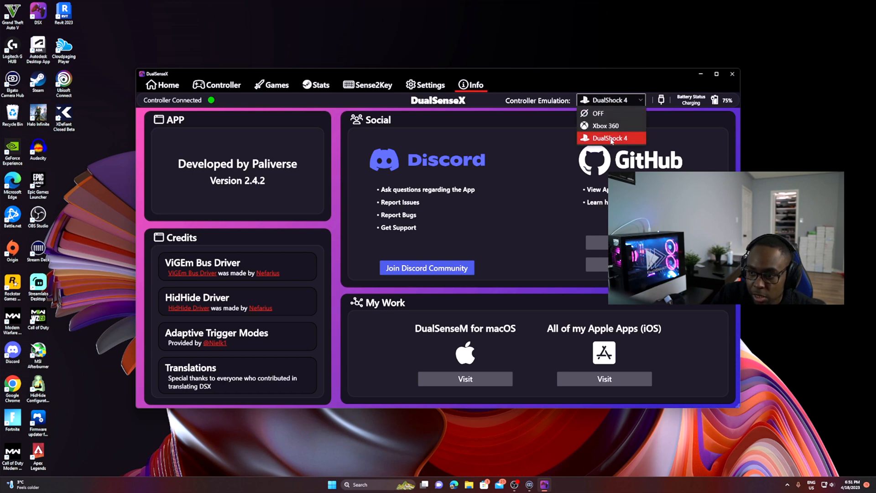
mouse_move(605, 125)
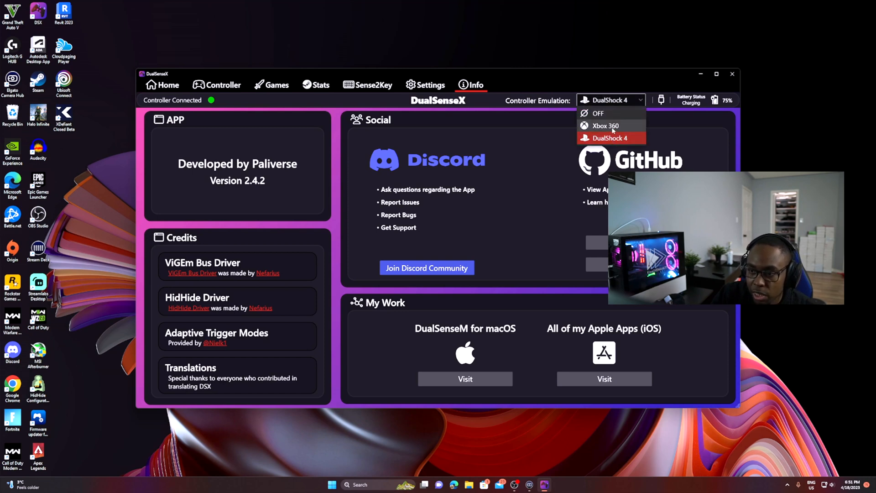
left_click(598, 113)
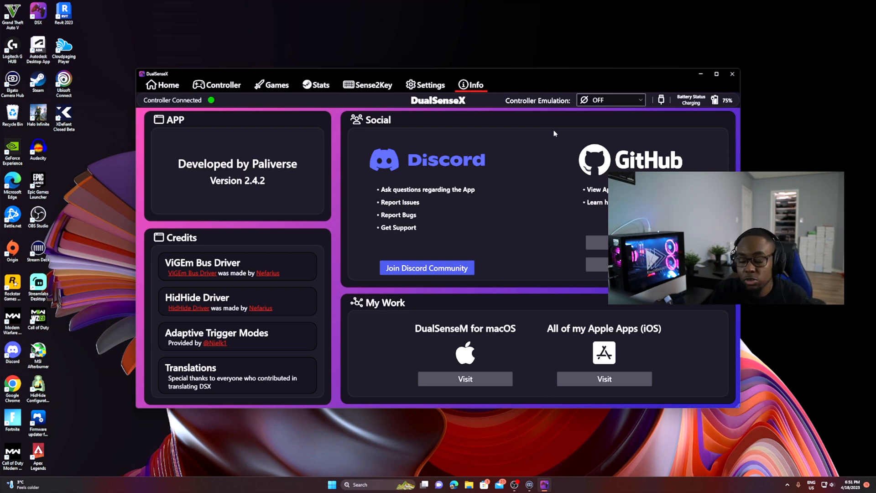
Try Xbox 360 emulation, then settle on DualShock 4 and return to Home
left_click(610, 100)
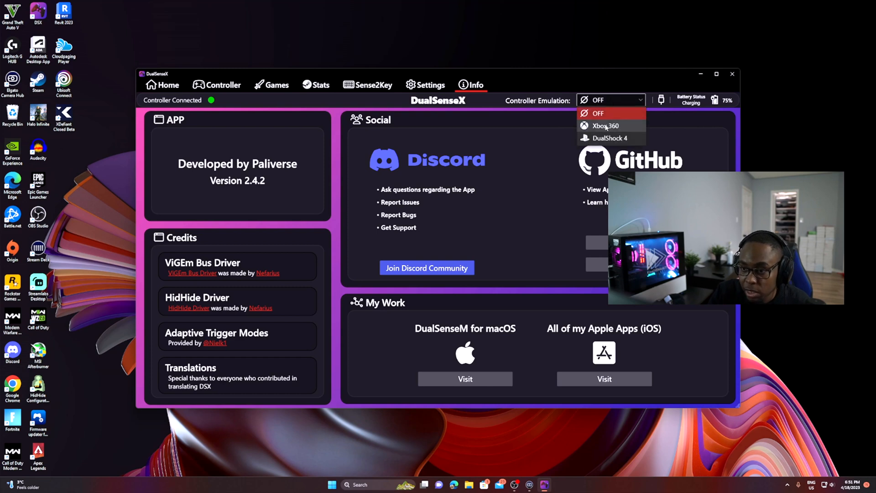
left_click(605, 125)
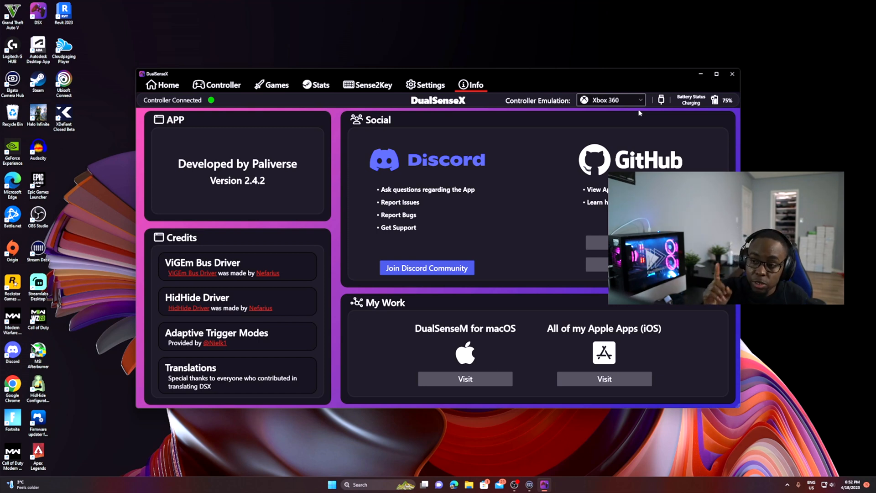
left_click(611, 100)
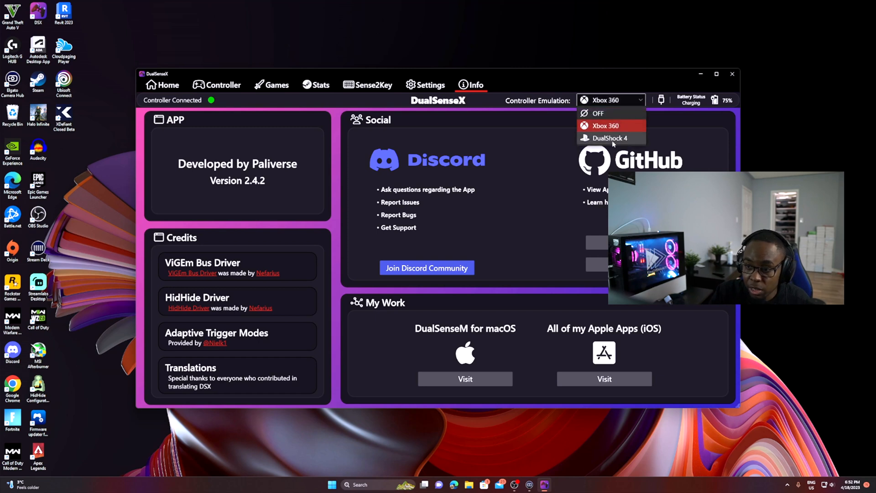
left_click(610, 138)
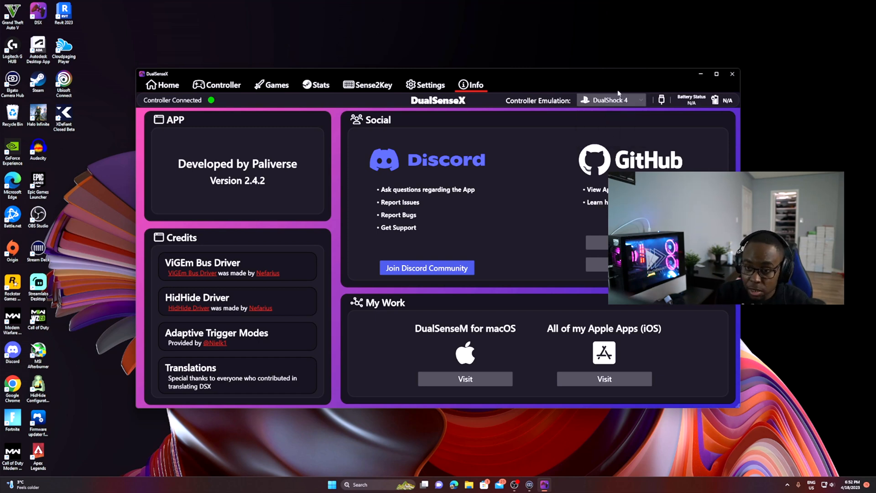
left_click(425, 84)
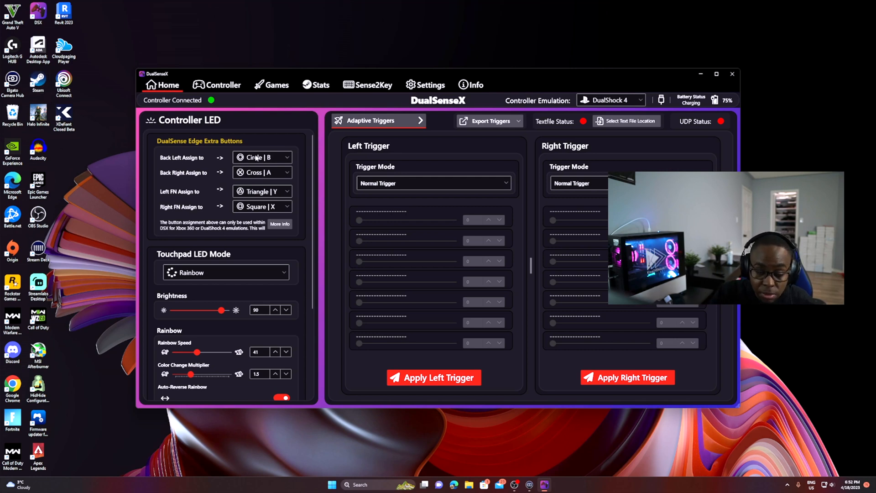
mouse_move(282, 168)
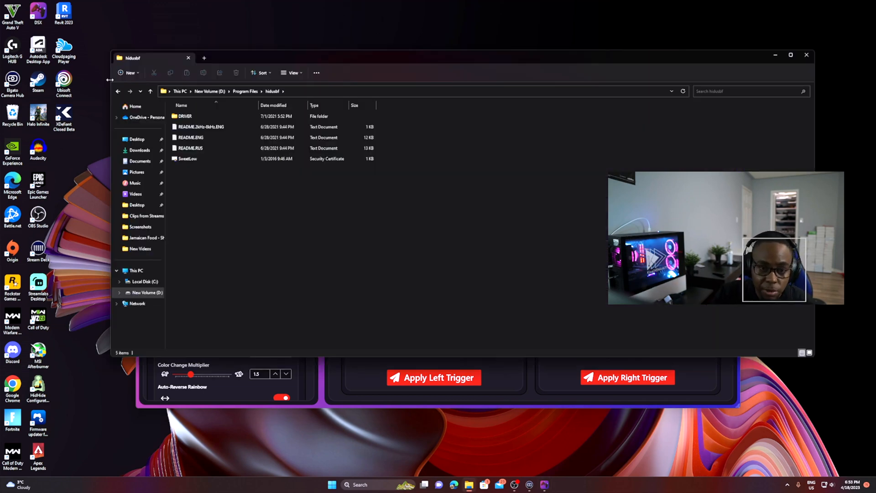
From Program Files, go into hidusbf\DRIVER and launch the Setup application
left_click(150, 92)
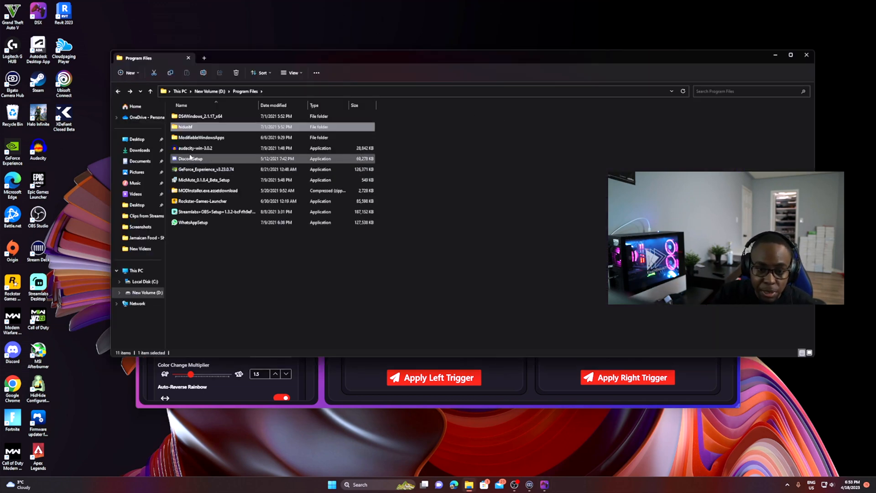
double_click(184, 127)
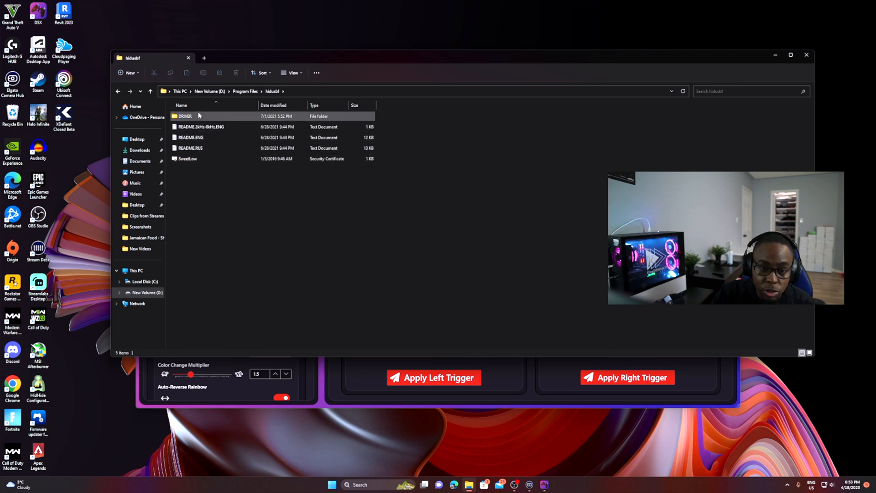
double_click(185, 117)
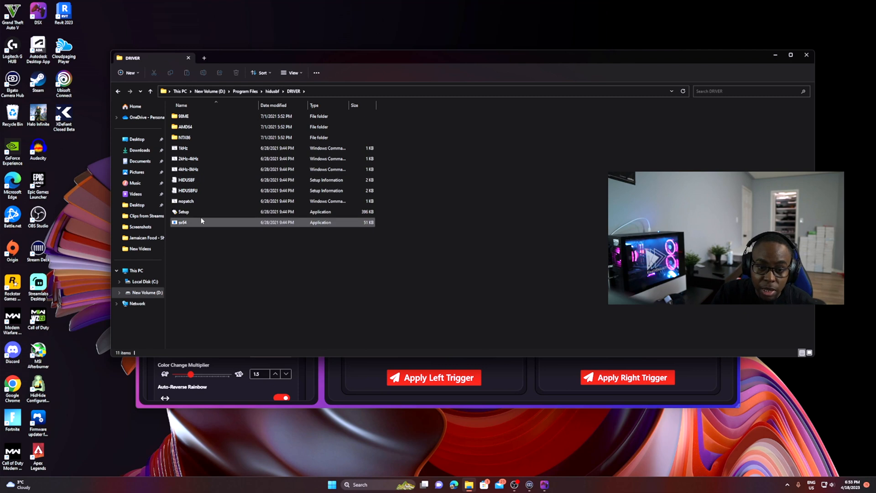
mouse_move(183, 211)
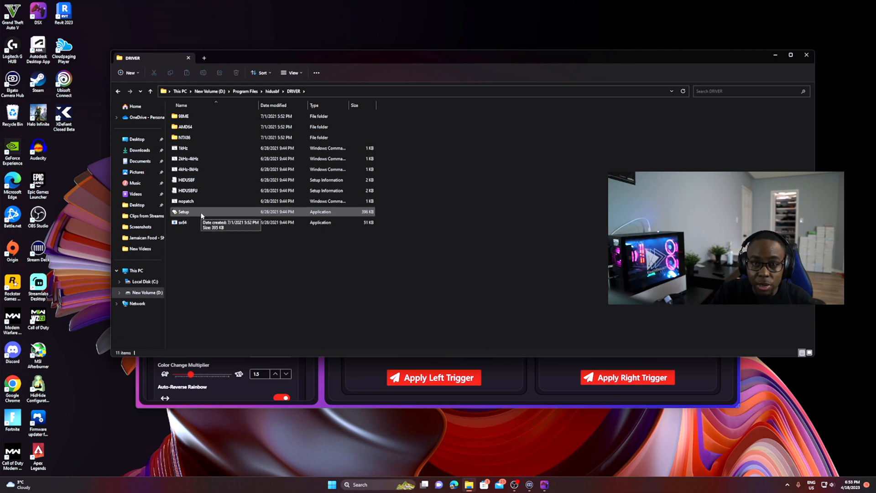
left_click(183, 212)
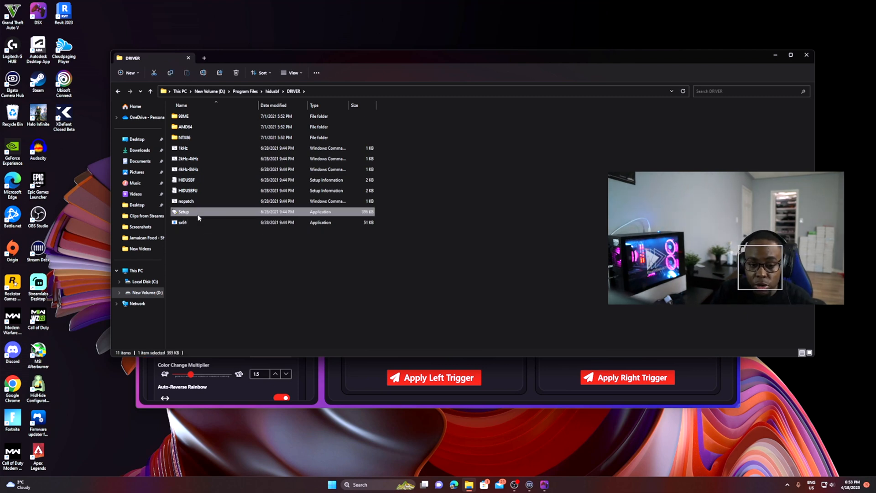
double_click(182, 211)
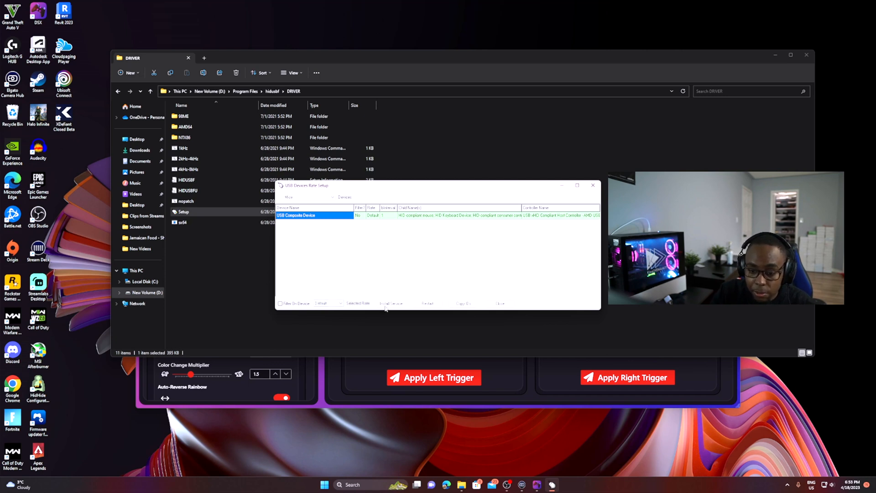
left_click(391, 304)
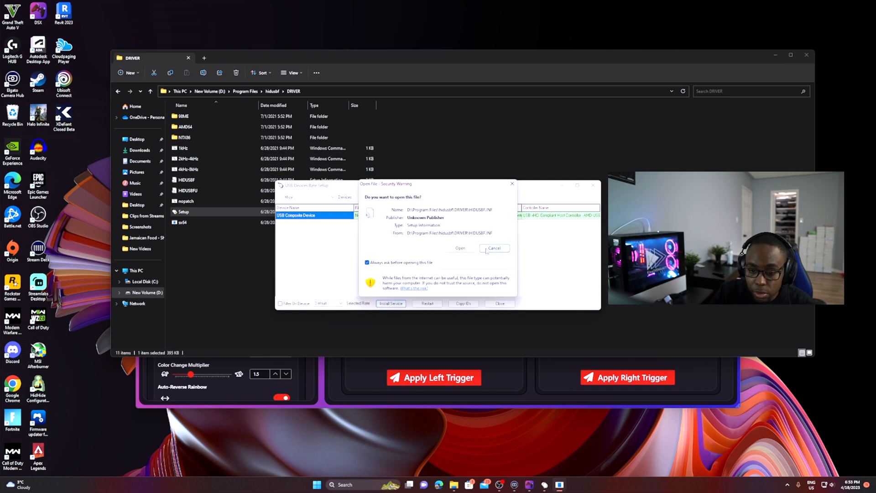
left_click(494, 248)
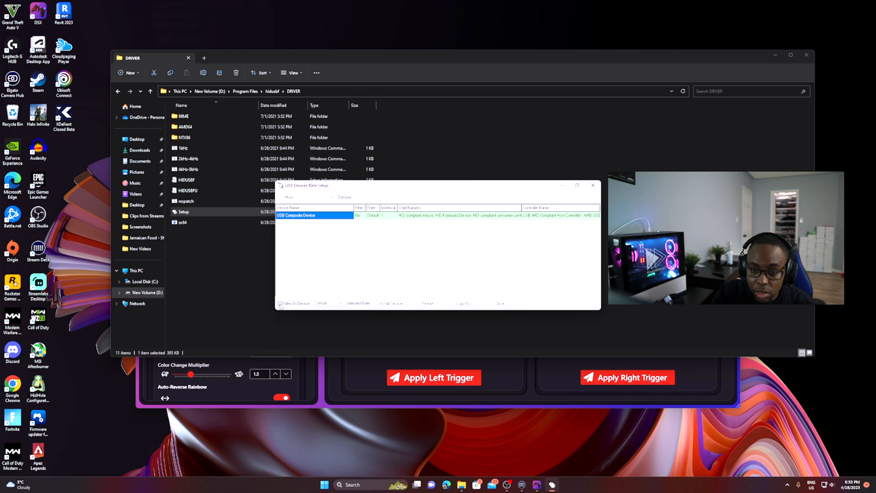
left_click(340, 303)
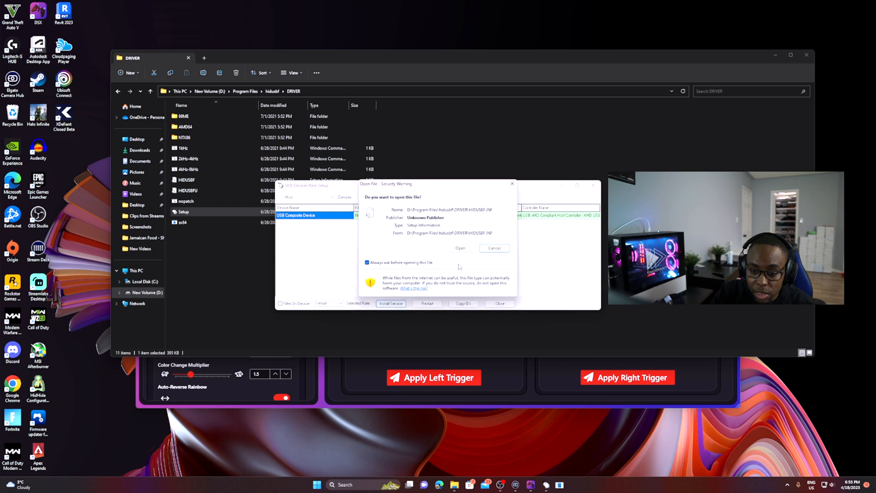
left_click(460, 248)
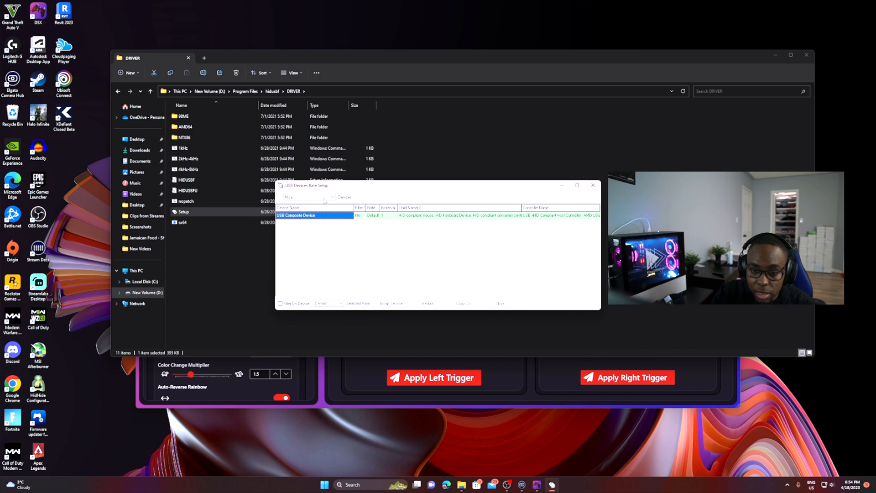
List all USB devices, select the DualSense Edge entry and run Install Service, allowing the INF file
left_click(308, 196)
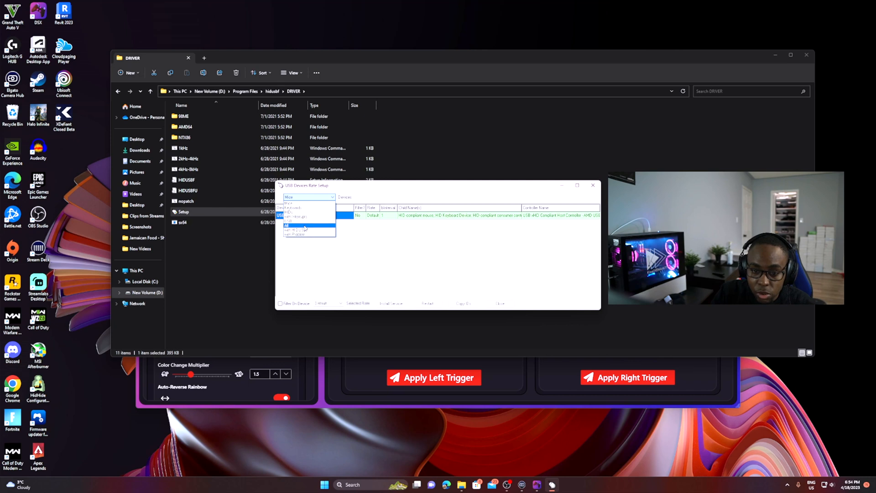
left_click(307, 216)
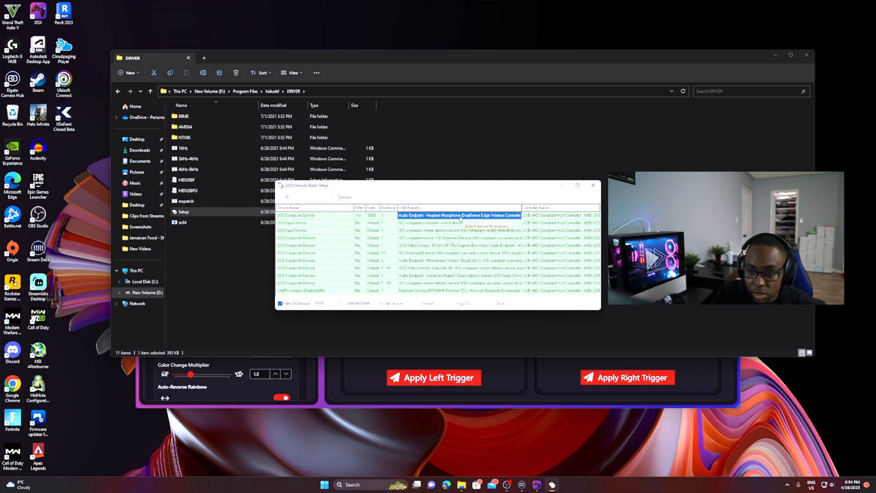
left_click(296, 215)
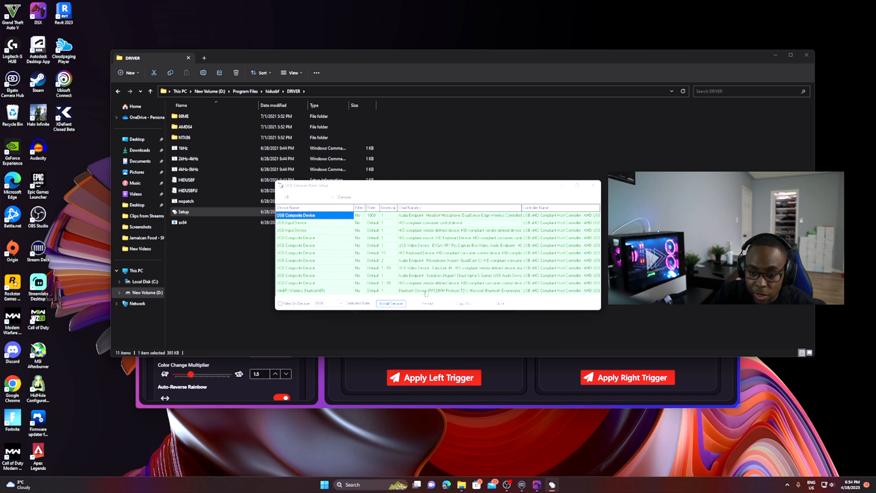
left_click(391, 304)
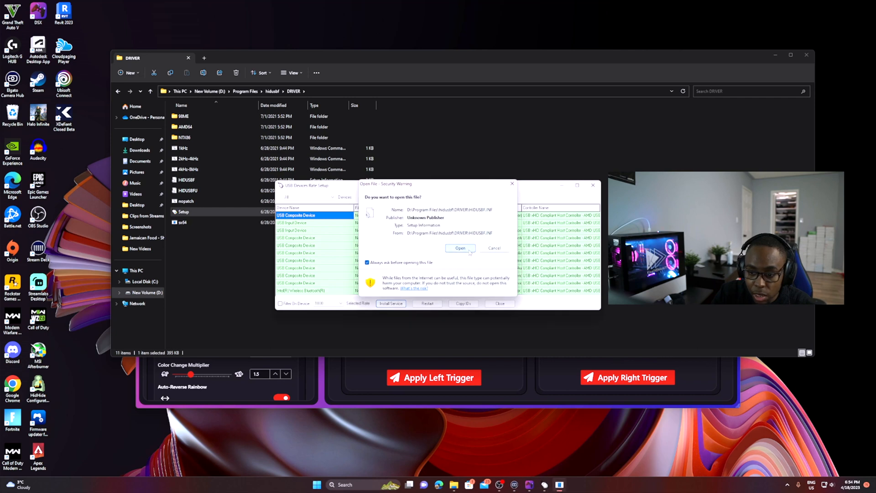
left_click(460, 247)
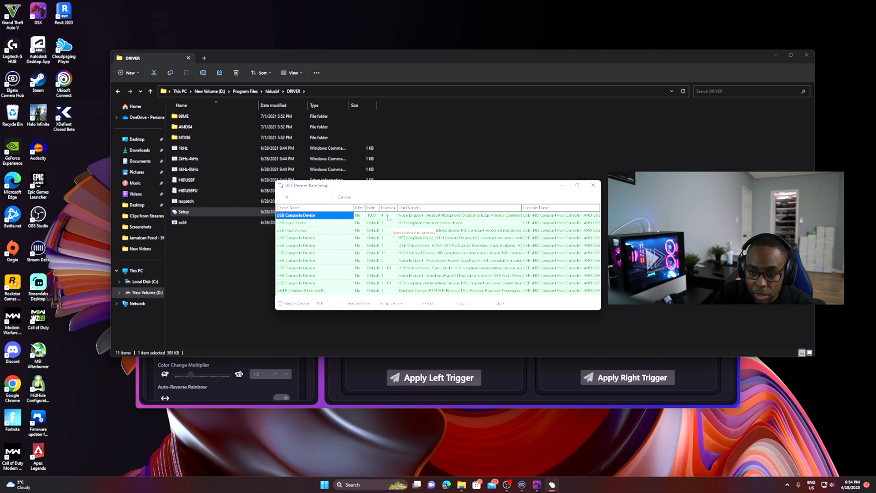
Set the DualSense Edge entry's rate to 1000 with Filter On Device enabled
left_click(282, 398)
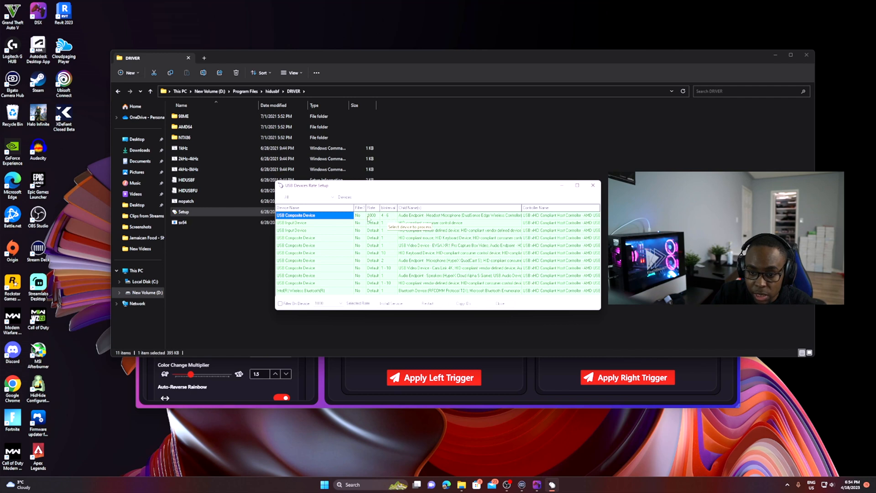
left_click(371, 215)
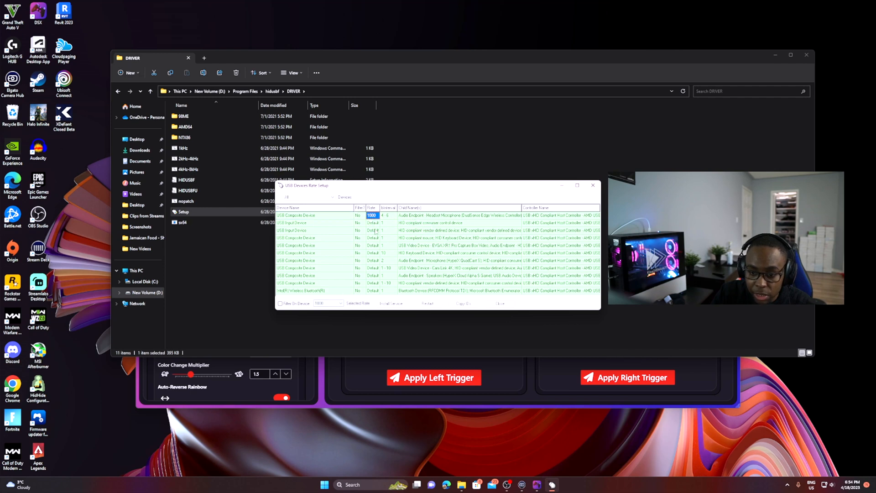
left_click(279, 303)
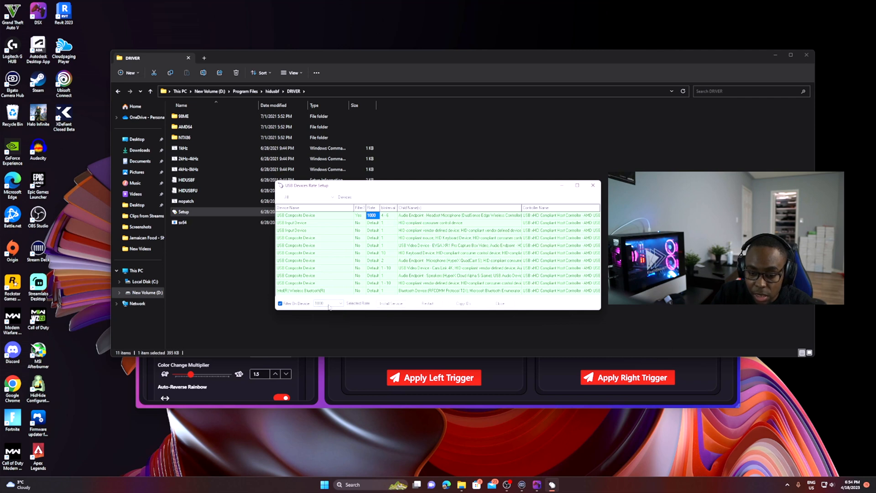
left_click(339, 303)
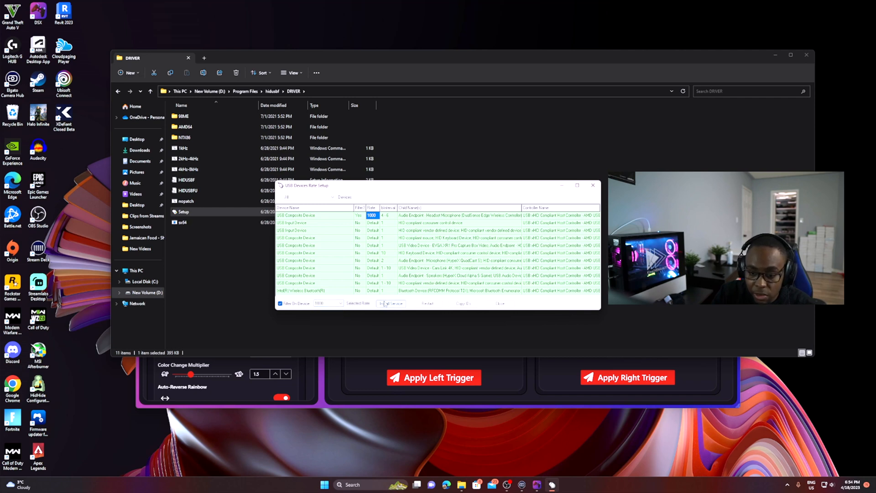
Run Install Service for the controller and allow the INF security warning
left_click(310, 215)
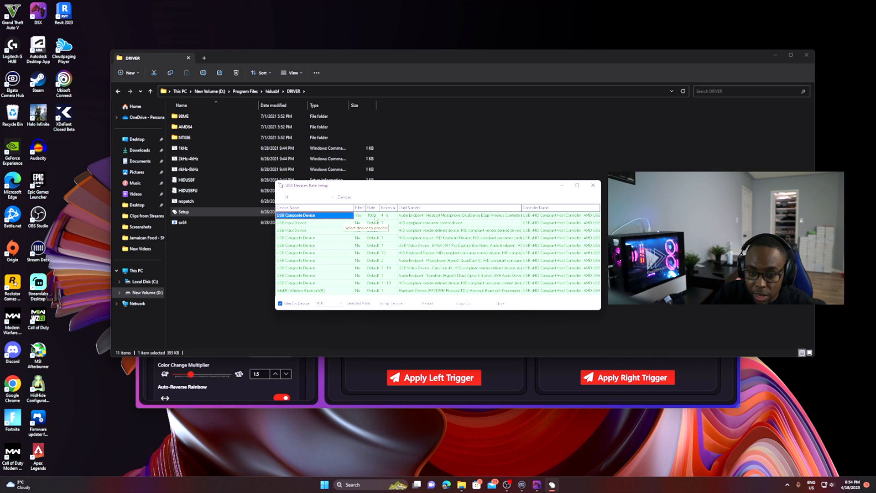
left_click(390, 303)
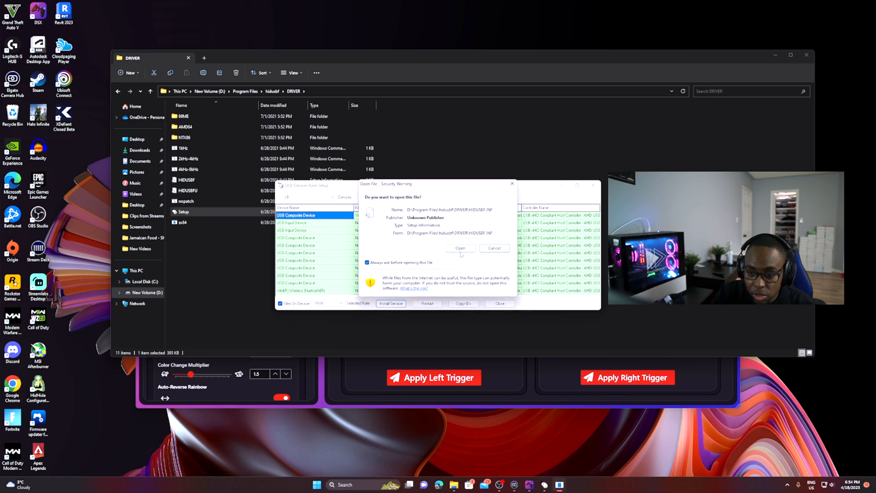
left_click(460, 248)
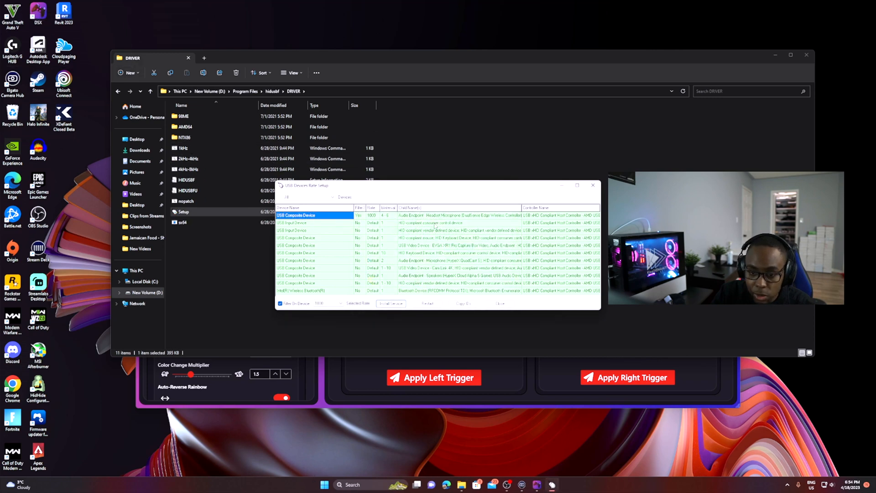